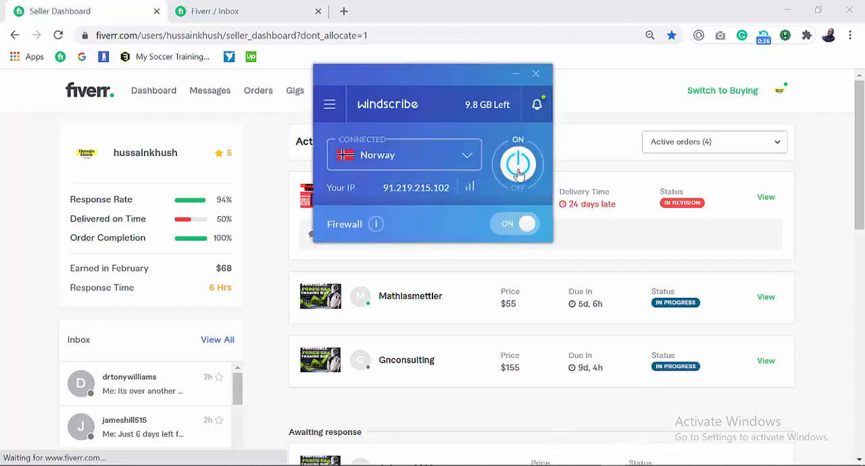
Disconnect Windscribe from Norway, turning the firewall off, and minimize its window
click(518, 164)
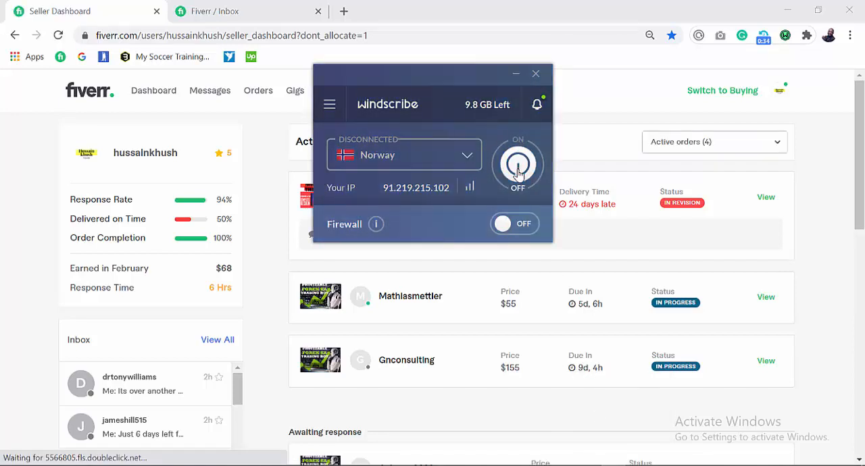
click(518, 164)
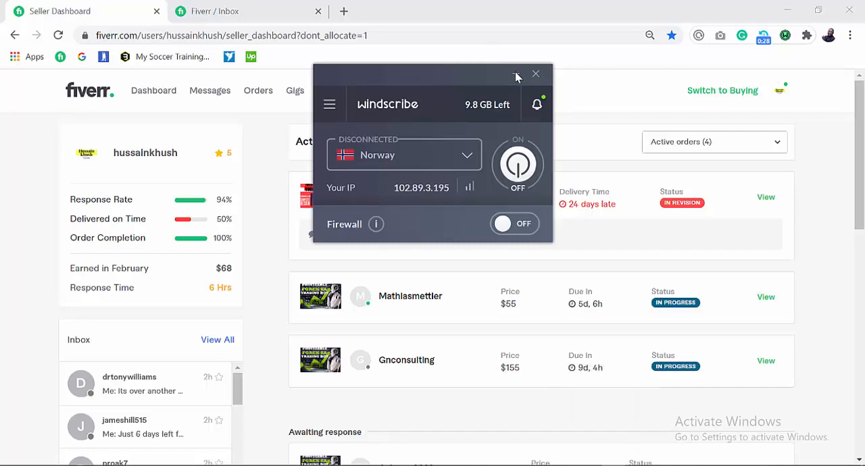
click(536, 73)
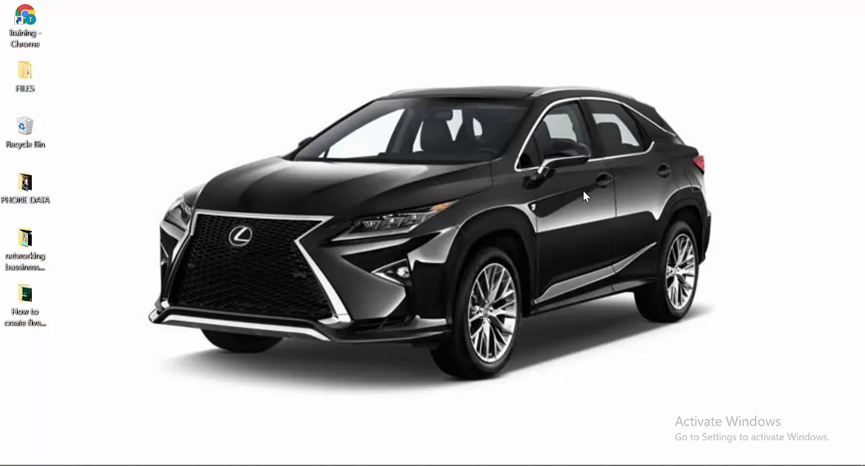
mouse_move(508, 244)
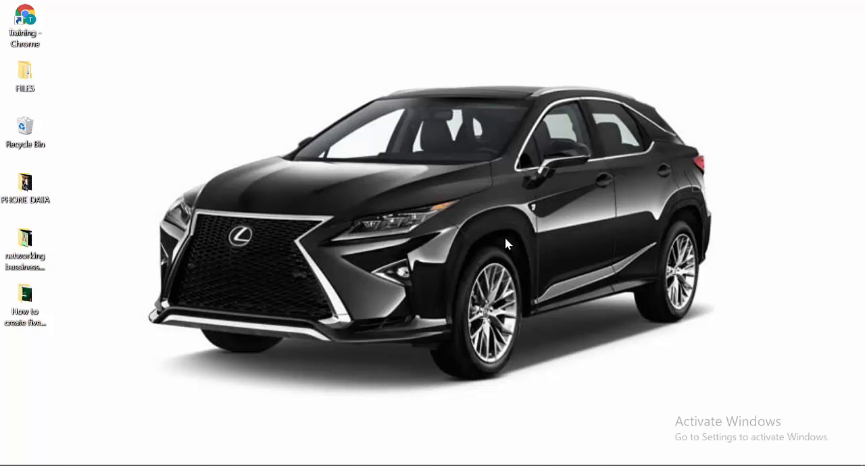
mouse_move(331, 456)
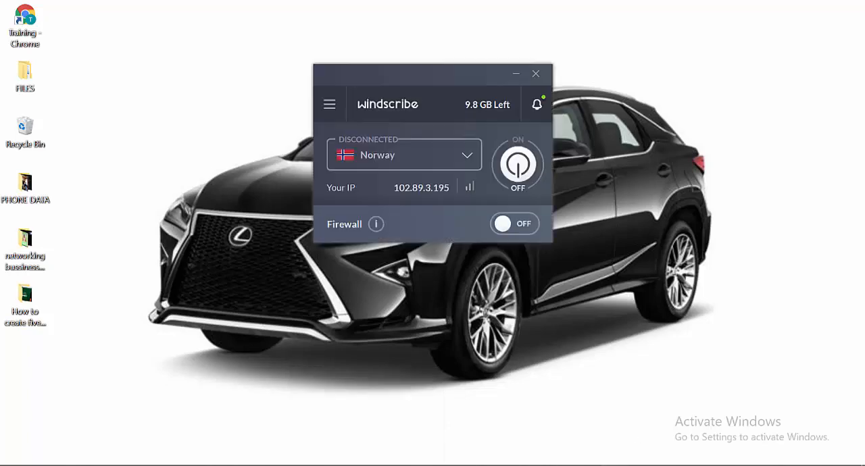
Browse the Windscribe server list, including US Central, then connect to Norway with firewall on
click(467, 155)
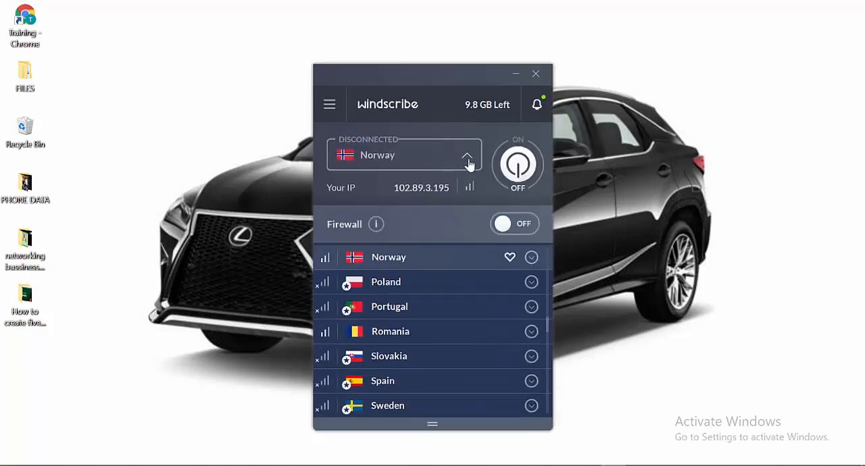
mouse_move(389, 307)
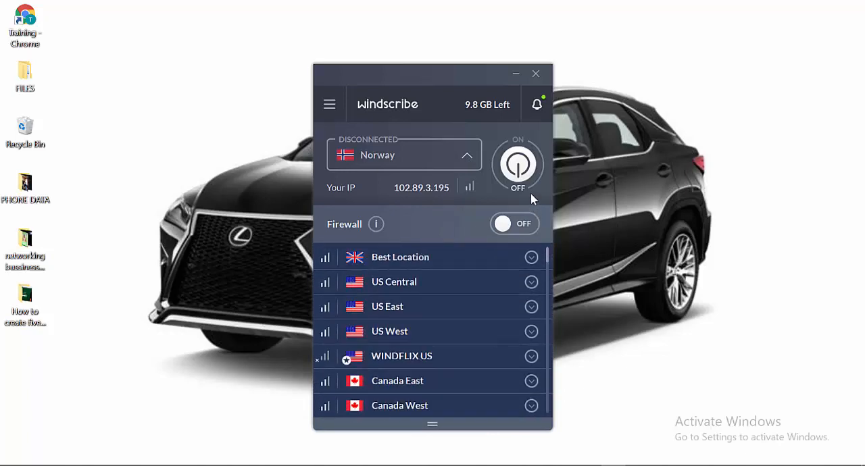
click(531, 282)
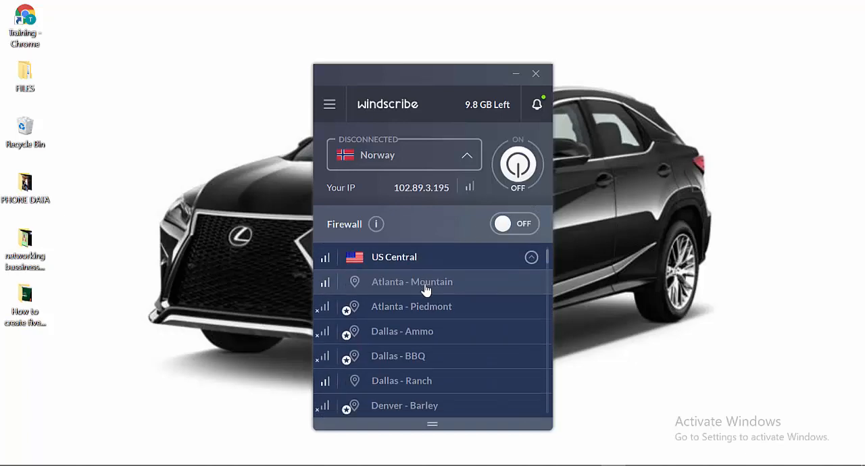
click(518, 164)
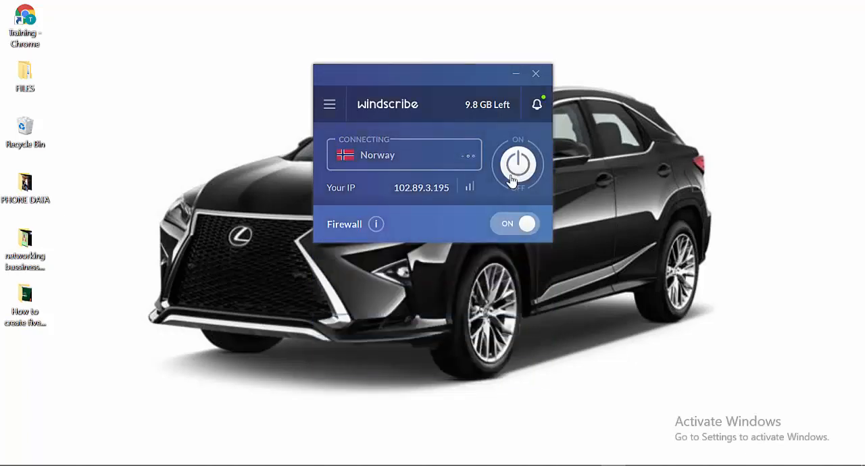
click(518, 164)
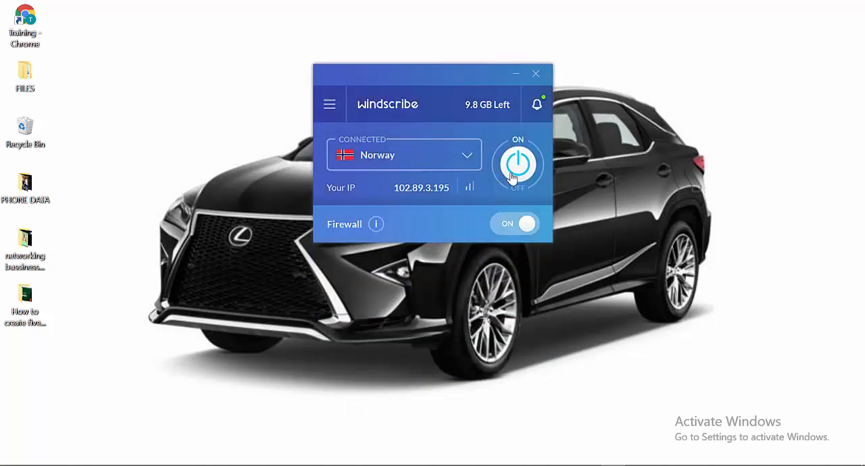
click(518, 164)
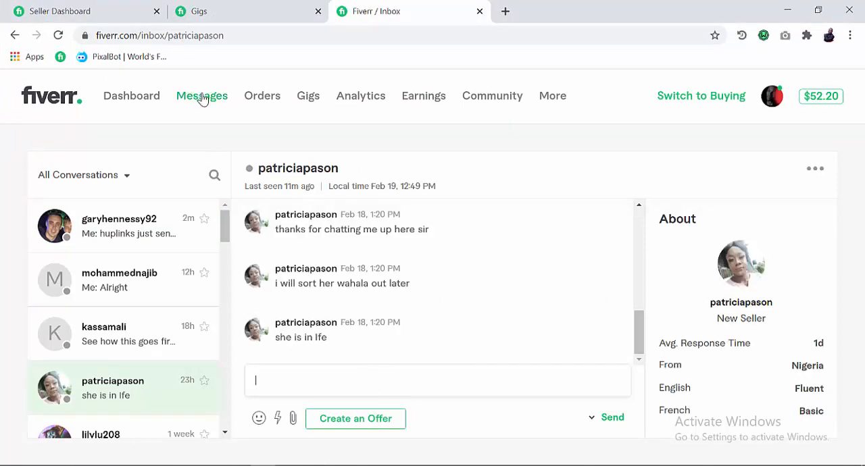
Load fiverr.com/users/blessnaija/seller_dashboard in a new Chrome tab
click(60, 10)
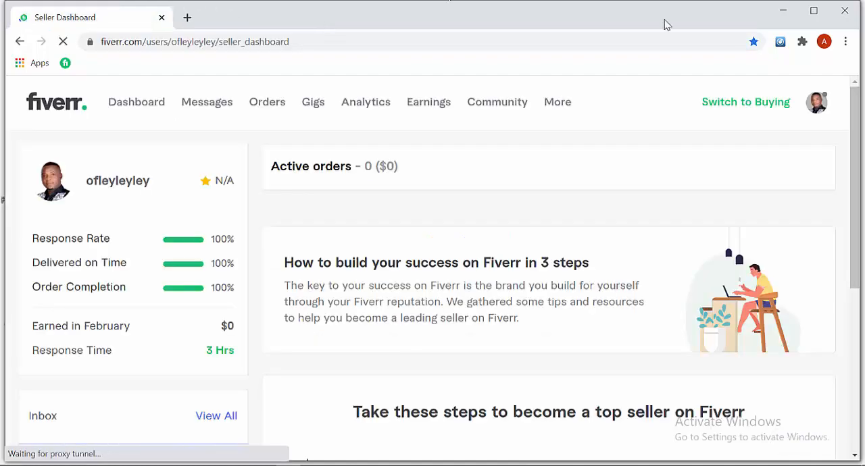
click(187, 17)
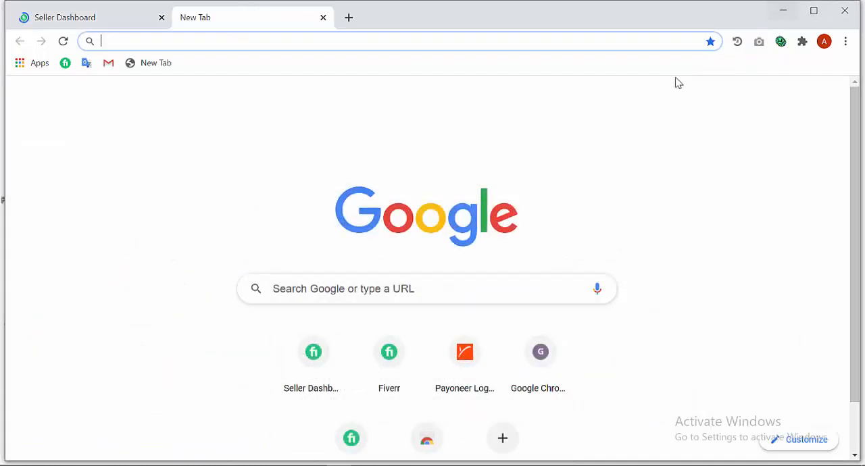
text(fiverr.com/users/blessnaija/seller_dashboard)
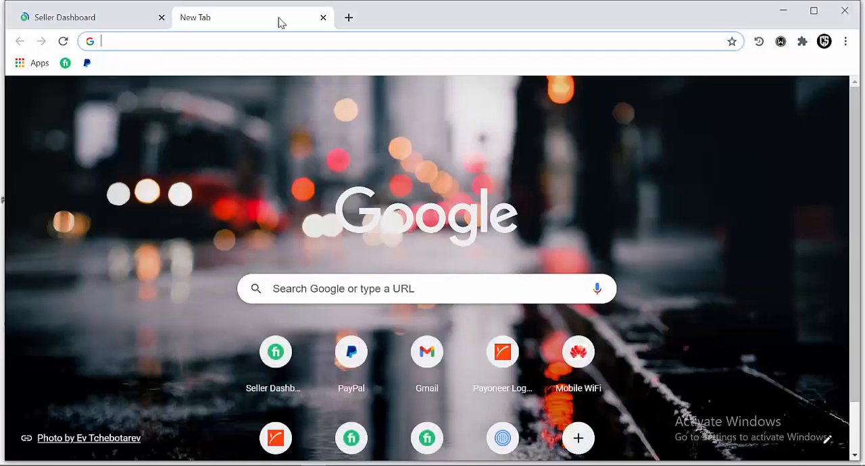
Switch between seller account browsers and close the inbox conversation tab
click(275, 352)
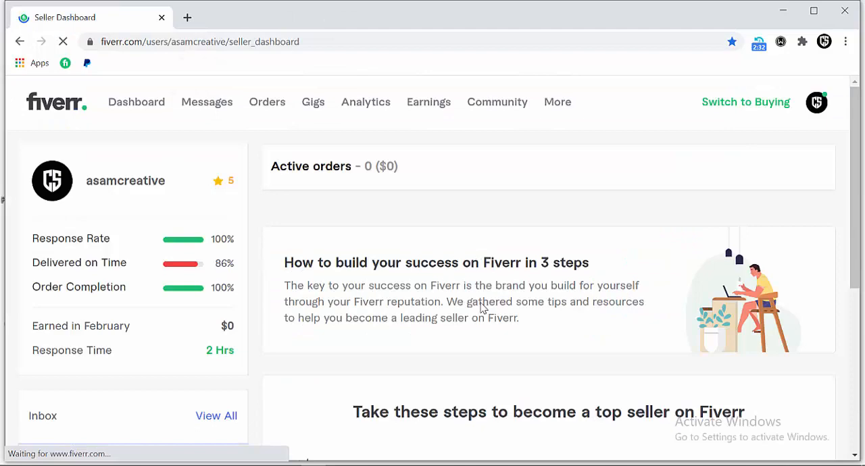
click(348, 17)
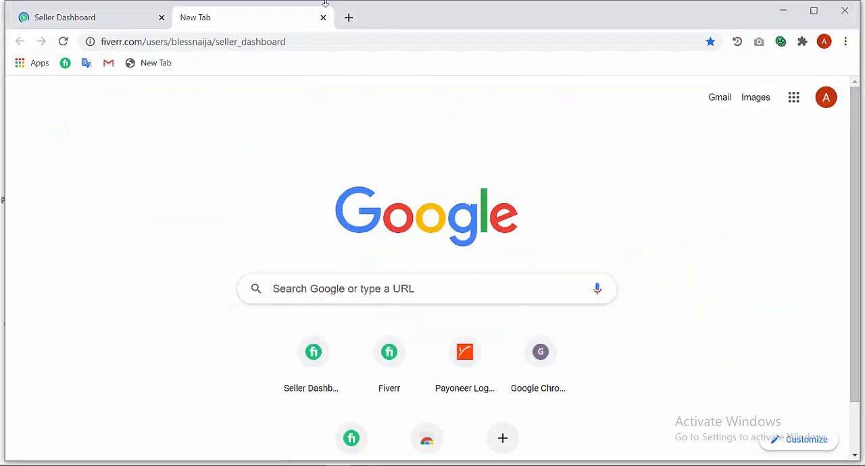
click(323, 18)
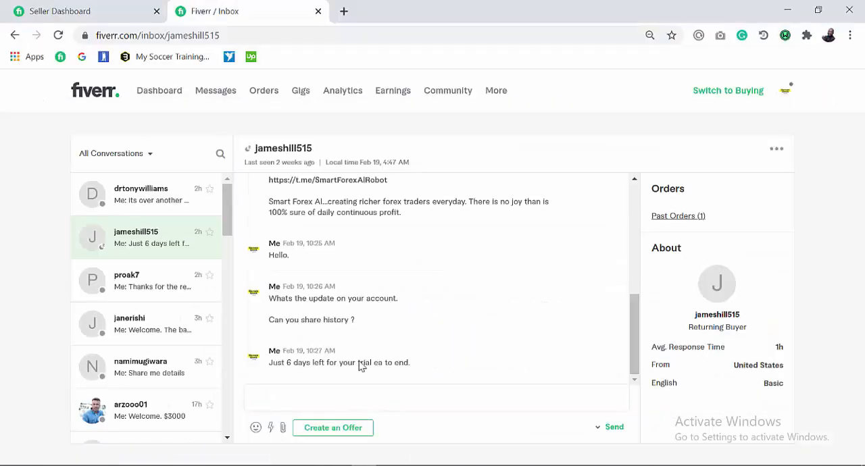
click(436, 397)
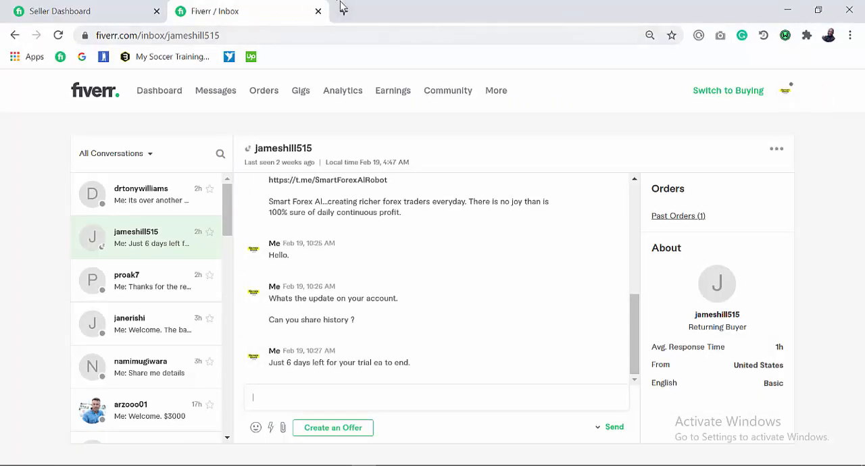
click(317, 11)
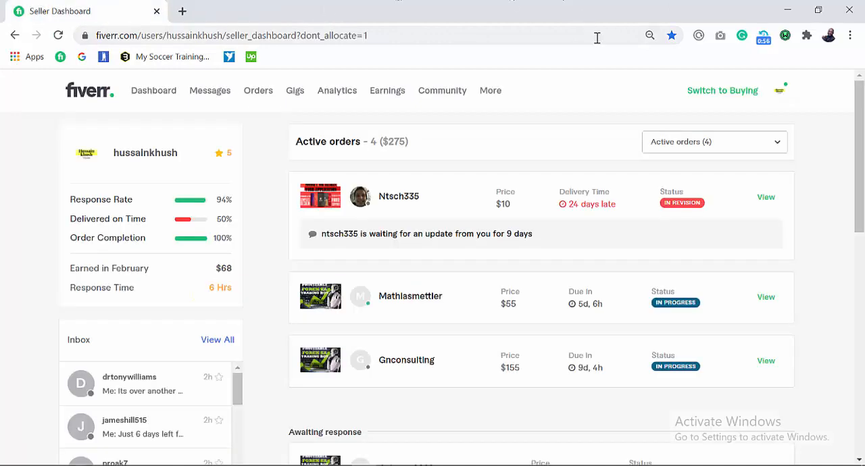
mouse_move(722, 90)
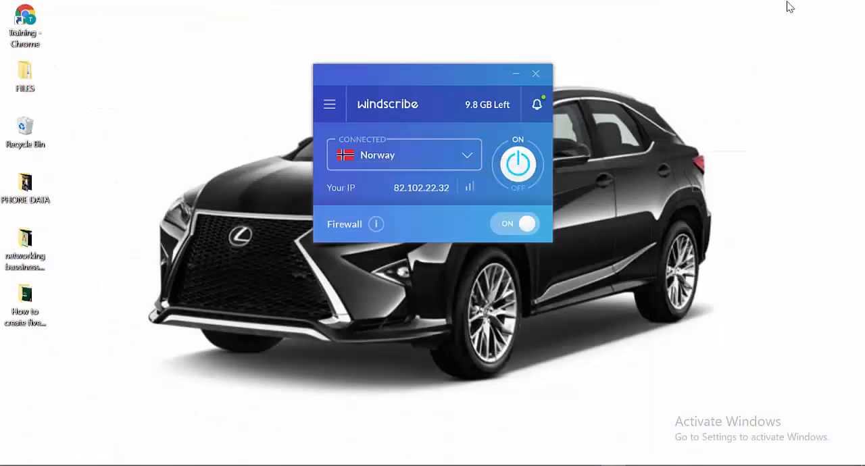
mouse_move(586, 115)
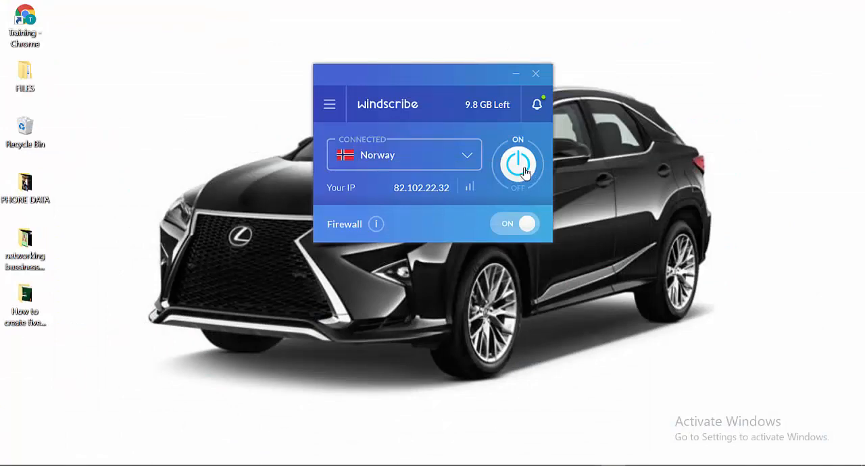
mouse_move(352, 454)
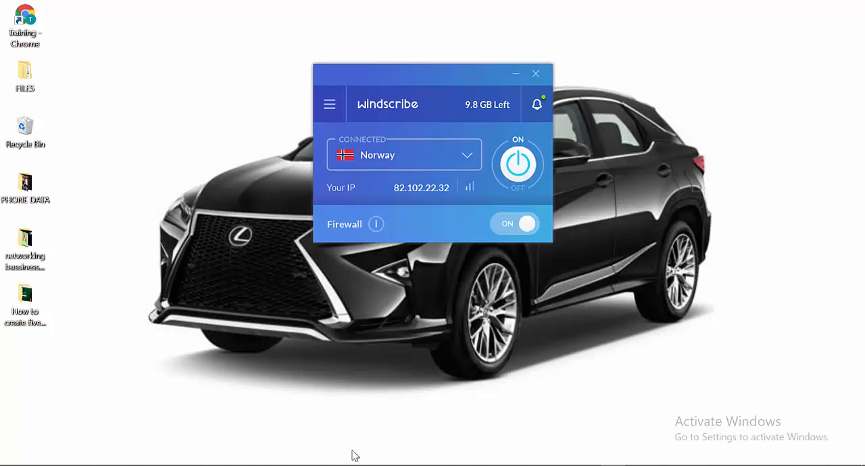
mouse_move(447, 136)
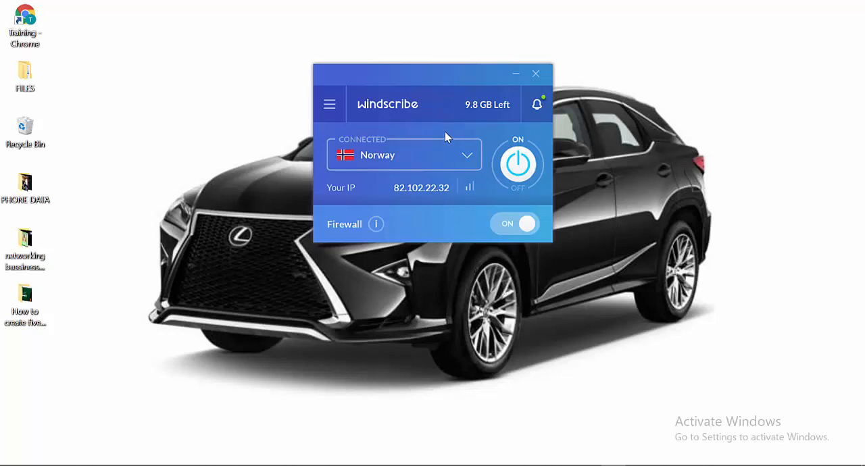
mouse_move(319, 391)
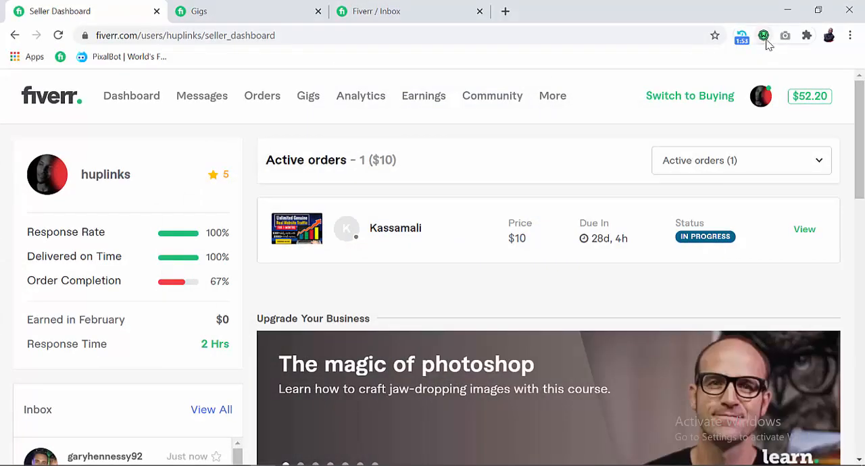
Minimize Chrome to confirm Windscribe is on Norway, then restore it to check the proxy
click(763, 35)
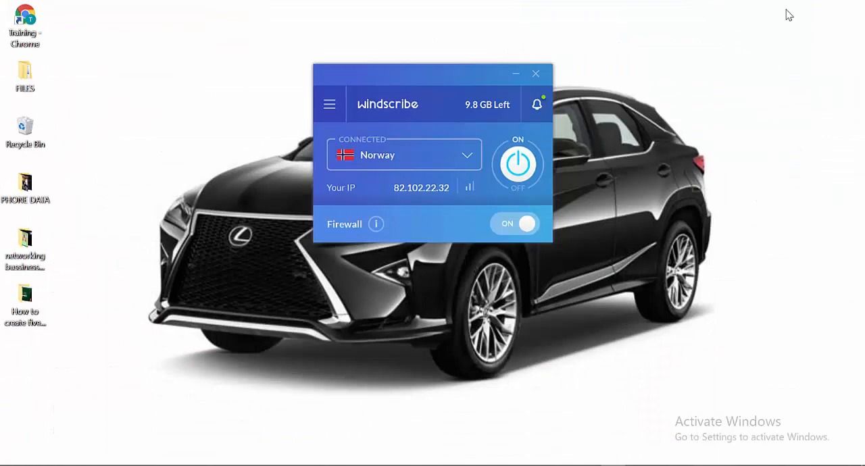
mouse_move(647, 156)
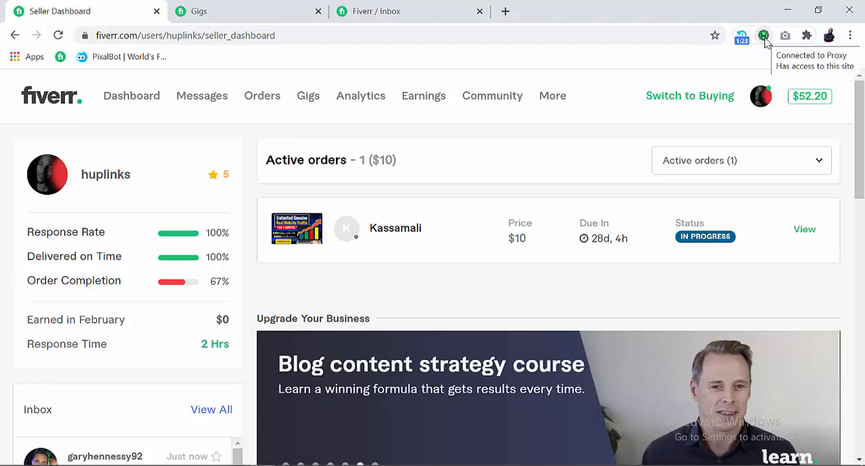
click(764, 35)
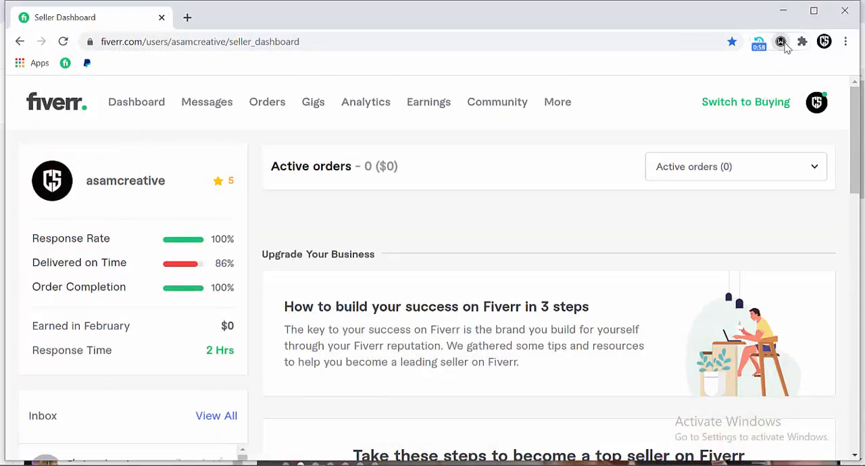
Check the proxy extension connection in another seller account's Chrome window
click(780, 41)
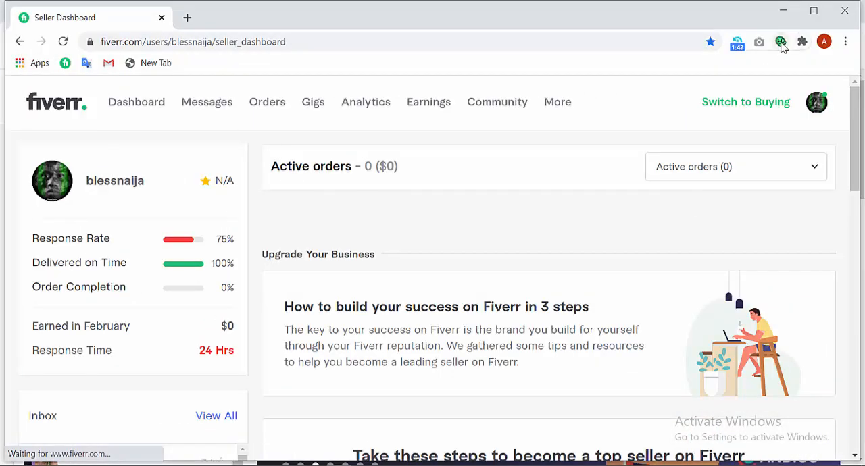
mouse_move(781, 41)
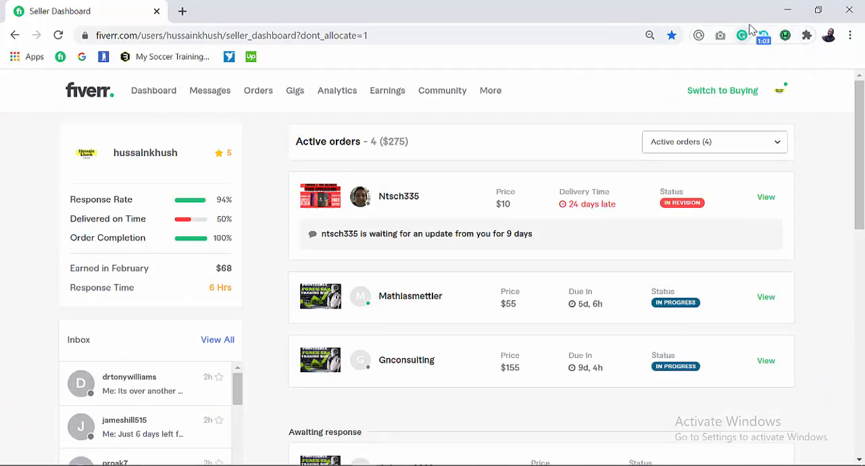
mouse_move(752, 29)
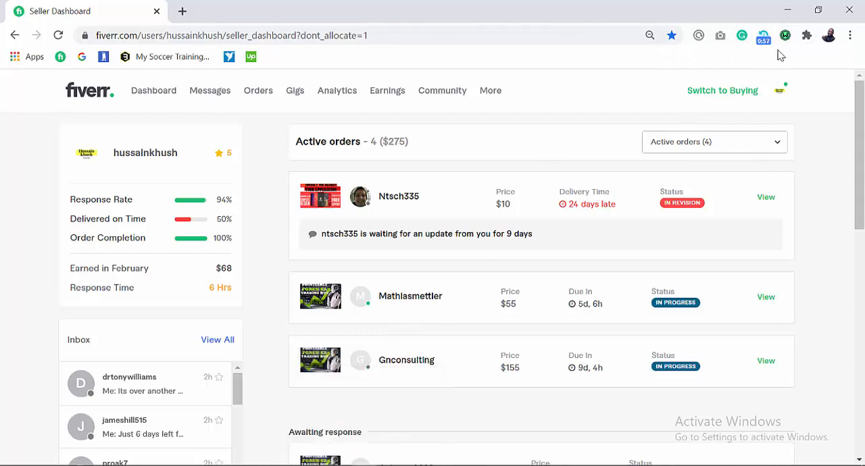
mouse_move(785, 35)
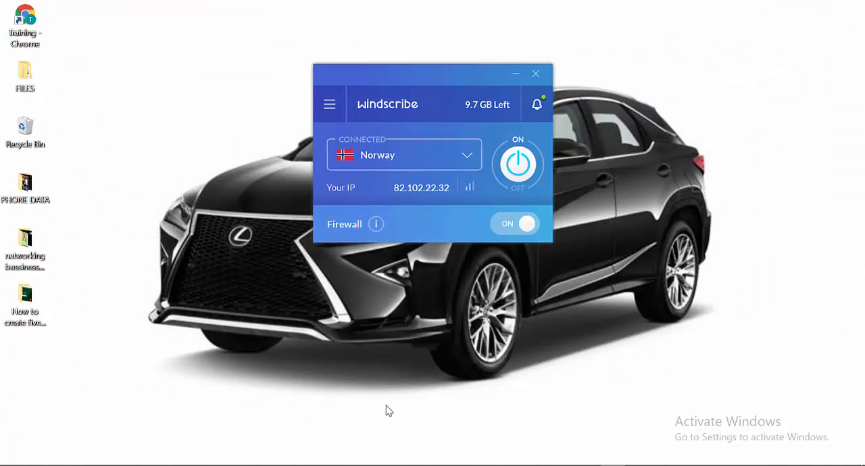
mouse_move(473, 298)
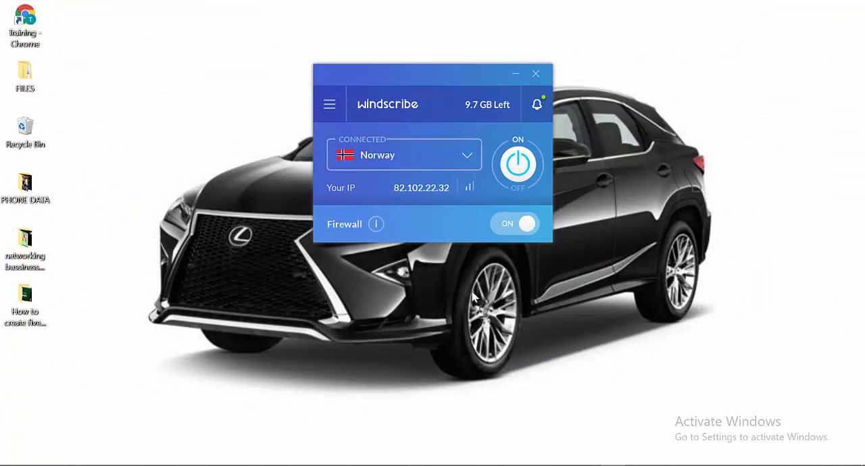
mouse_move(396, 361)
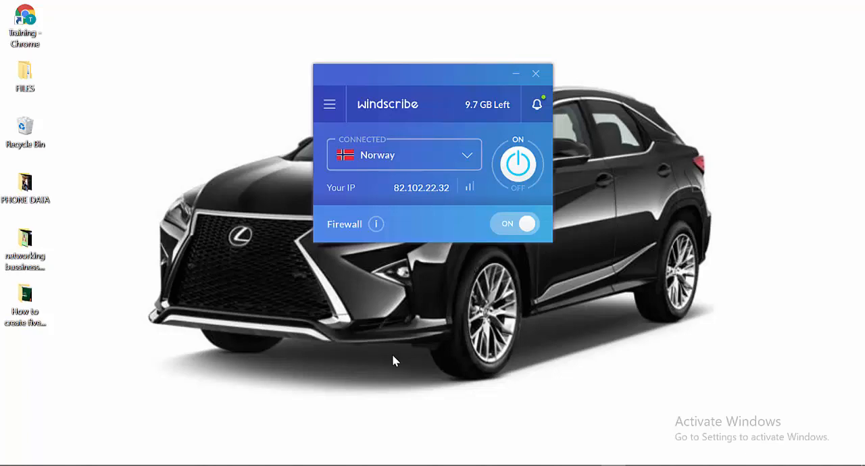
Cycle the Windscribe connection to get a fresh Norway IP, then disconnect again
click(518, 164)
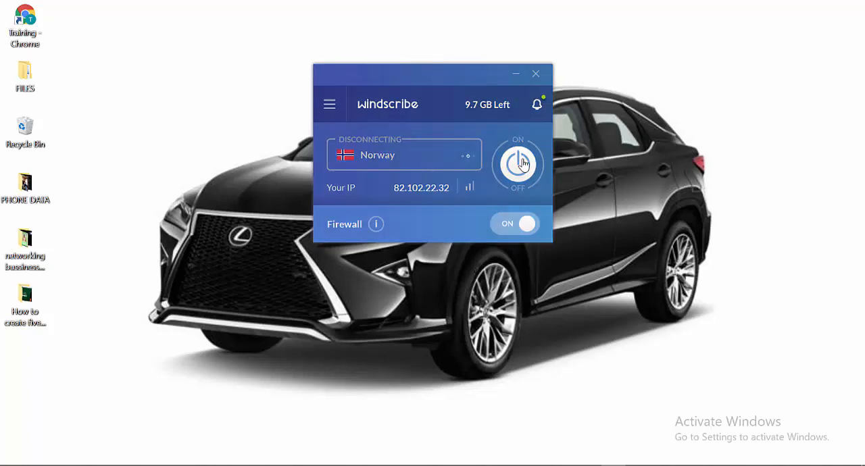
click(517, 164)
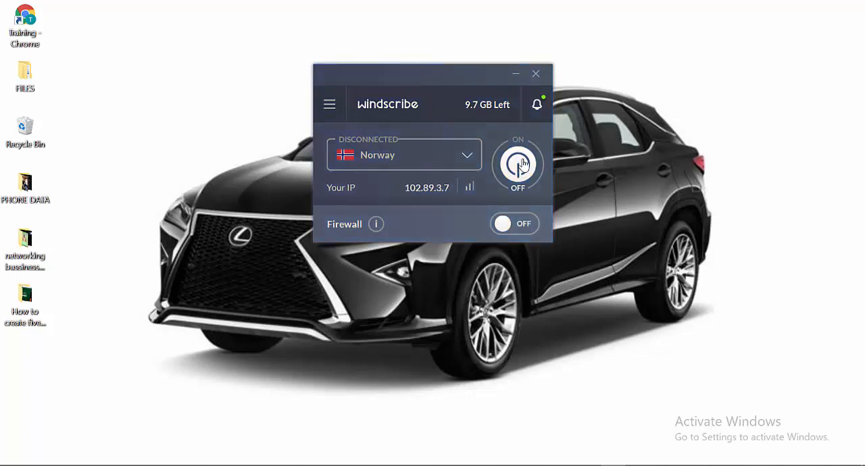
click(518, 164)
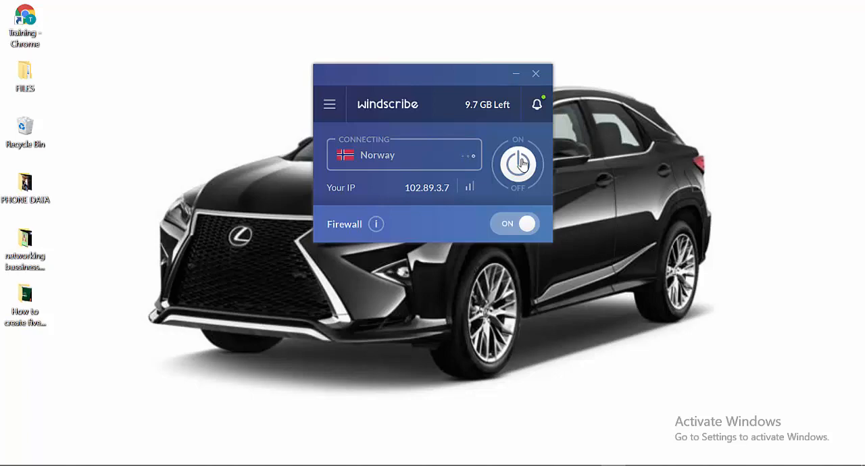
click(518, 163)
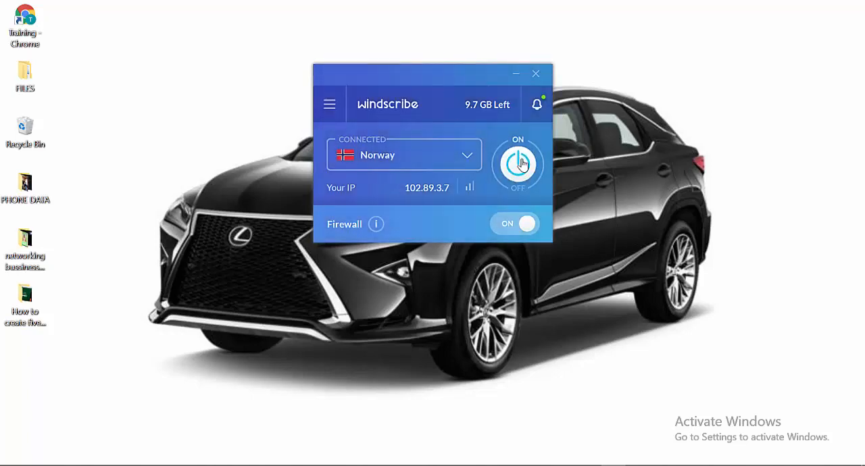
click(518, 165)
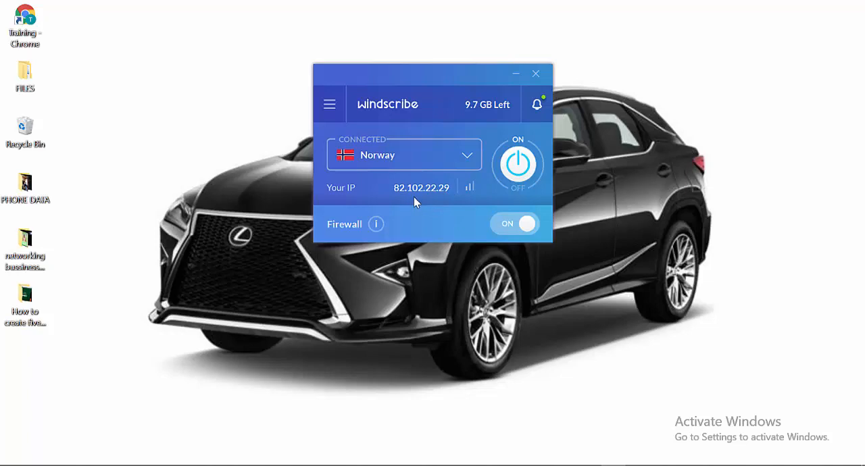
mouse_move(421, 196)
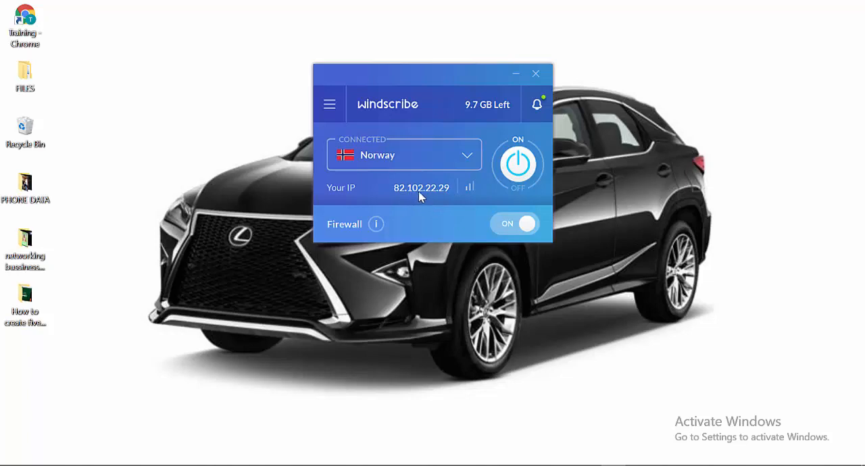
mouse_move(452, 195)
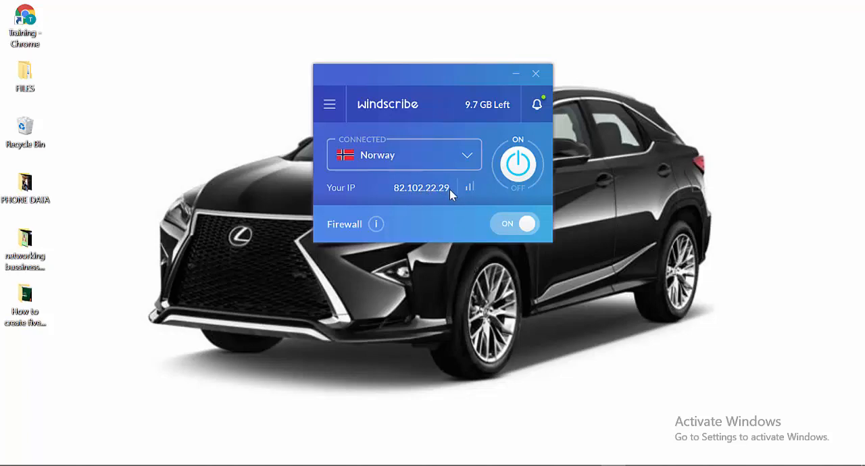
click(518, 164)
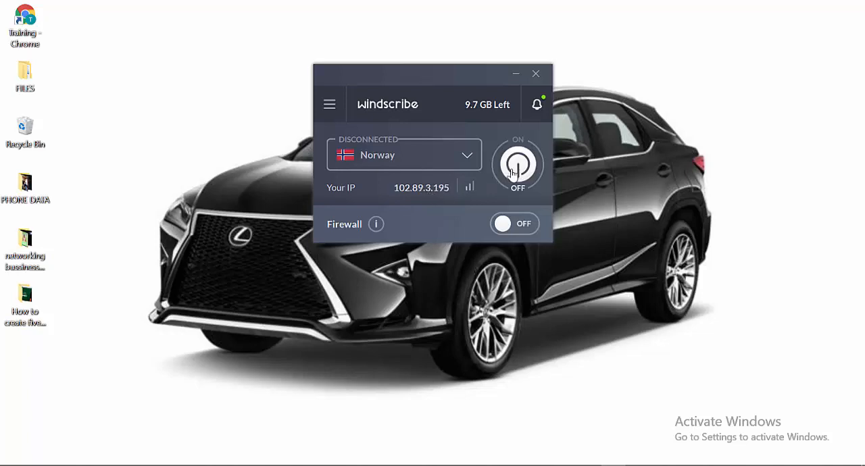
Reconnect Windscribe to Norway until it shows Connected with IP 82.102.22.29
click(518, 164)
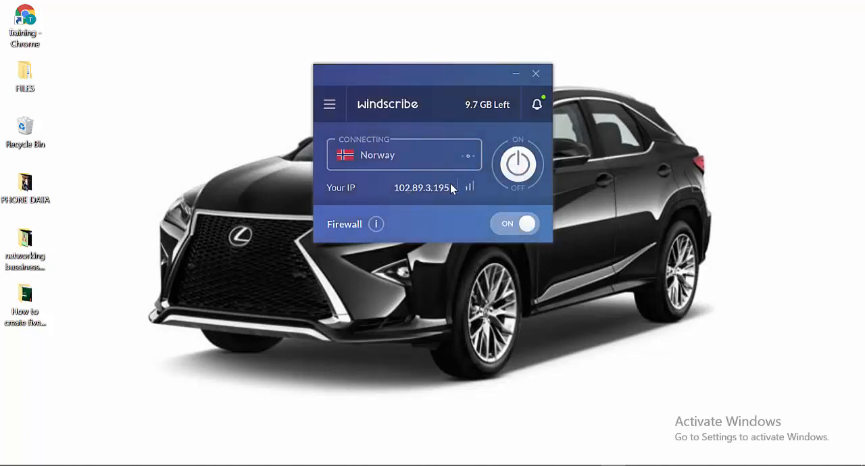
mouse_move(450, 196)
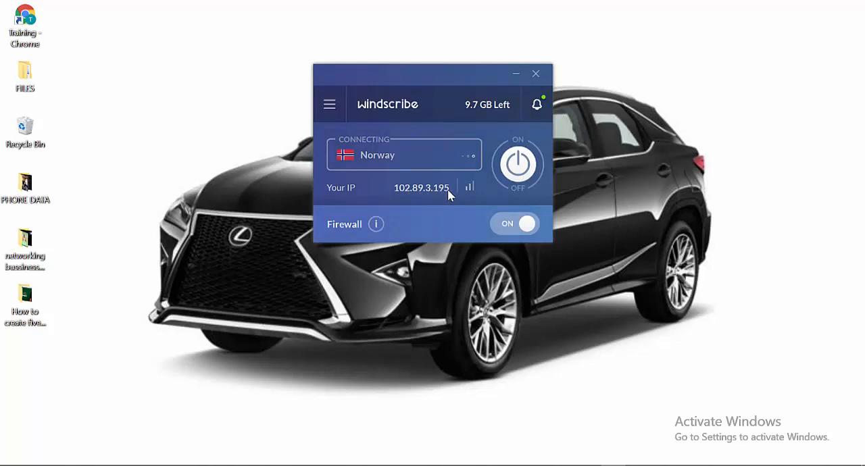
click(518, 165)
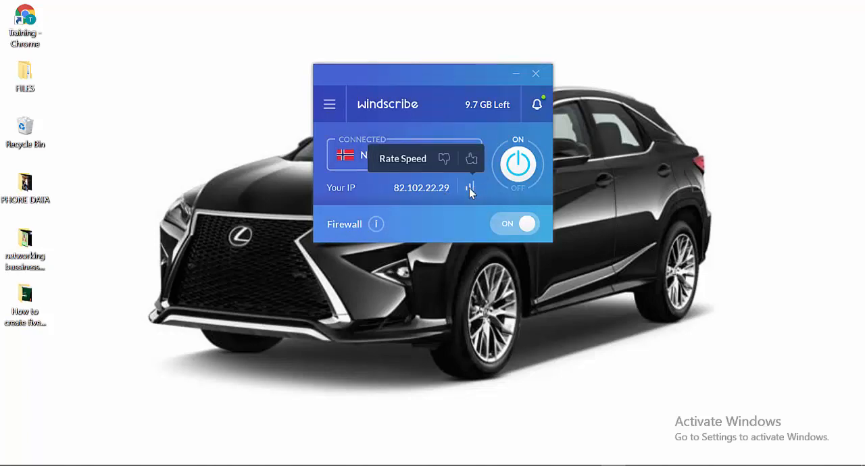
mouse_move(504, 176)
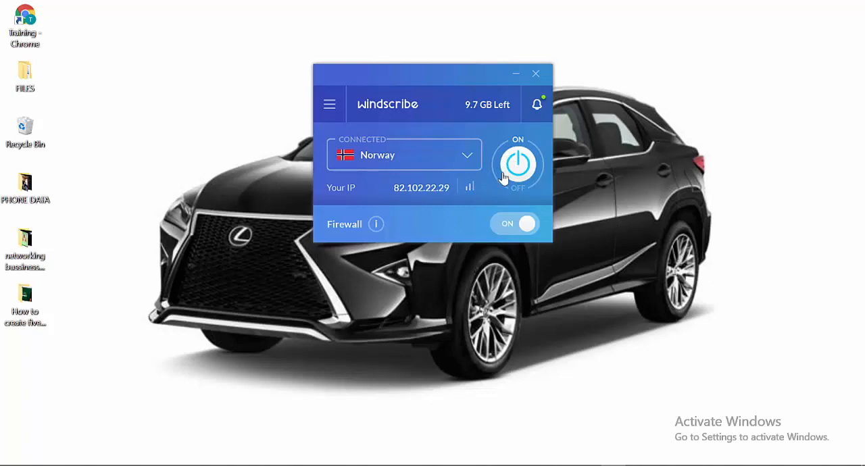
mouse_move(397, 308)
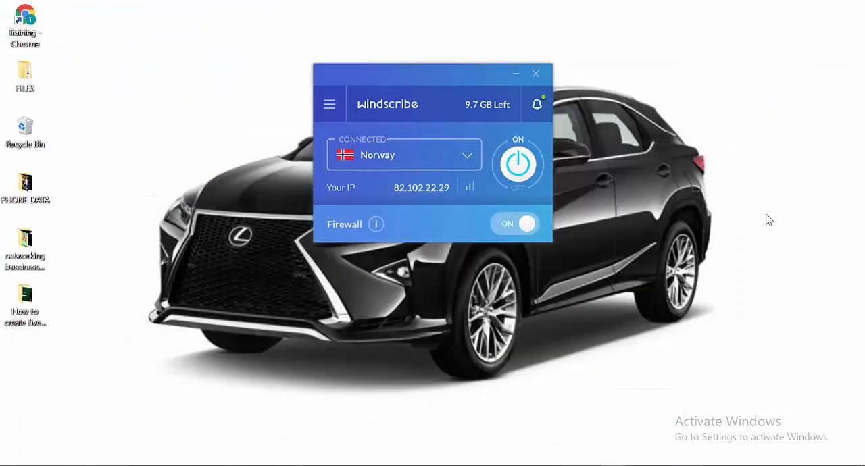
mouse_move(672, 460)
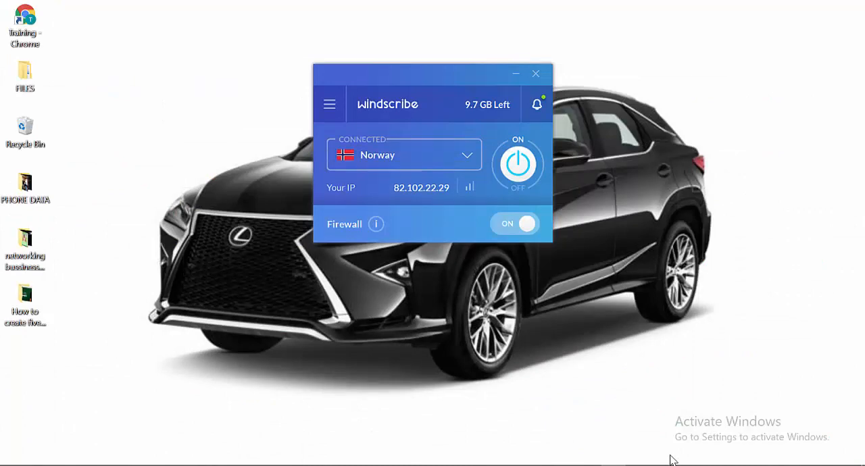